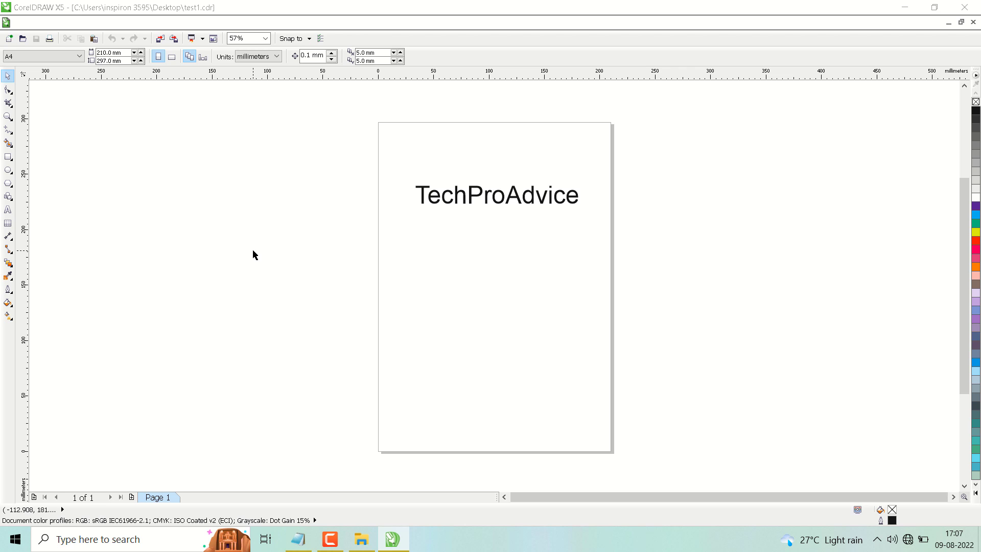
- Create a new blank document, Untitled-1, with an A5 (148 × 210 mm) page
left_click(8, 38)
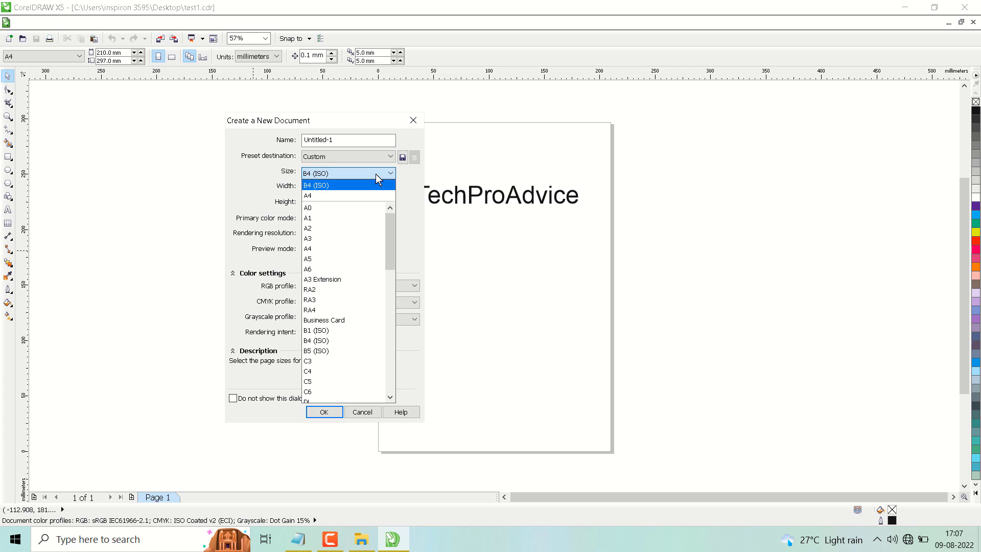
mouse_move(364, 183)
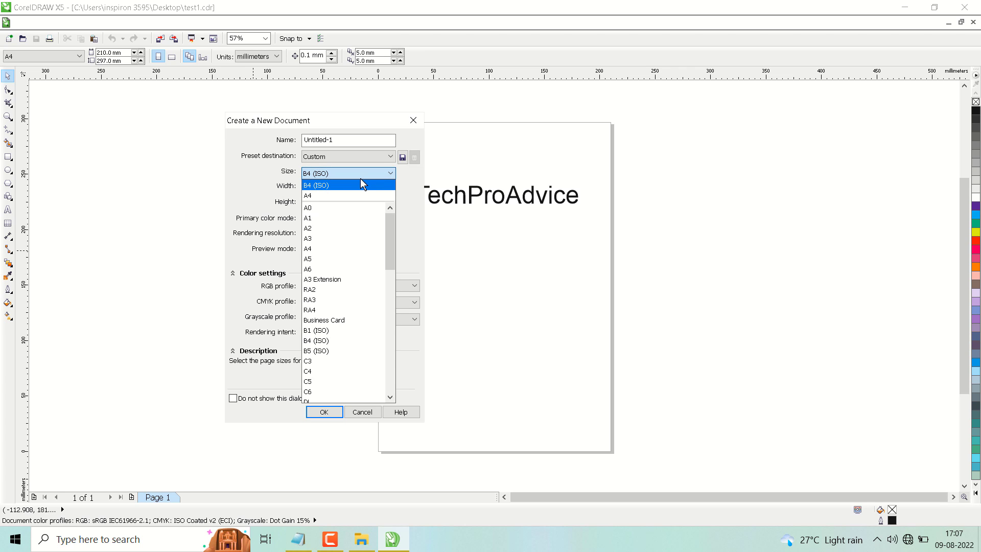
mouse_move(315, 228)
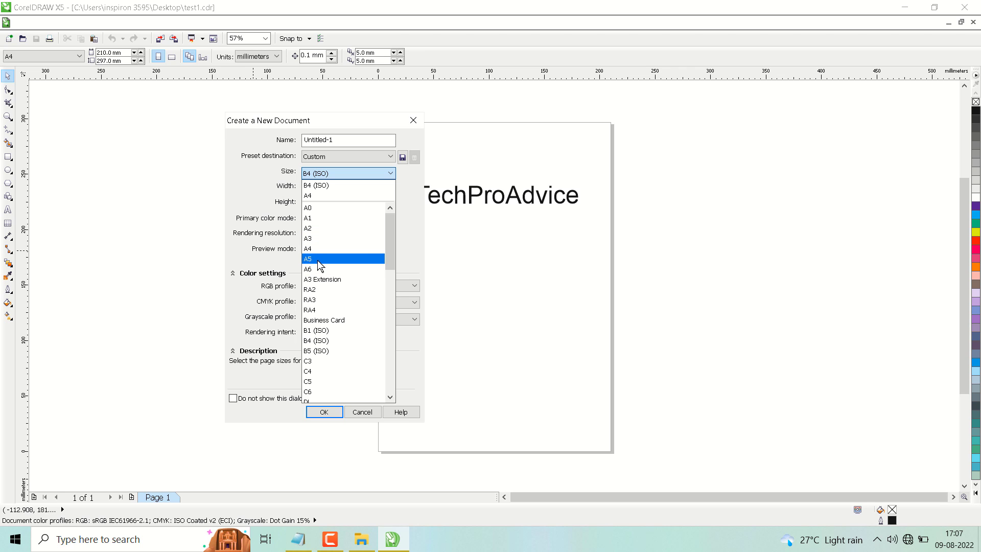
left_click(308, 259)
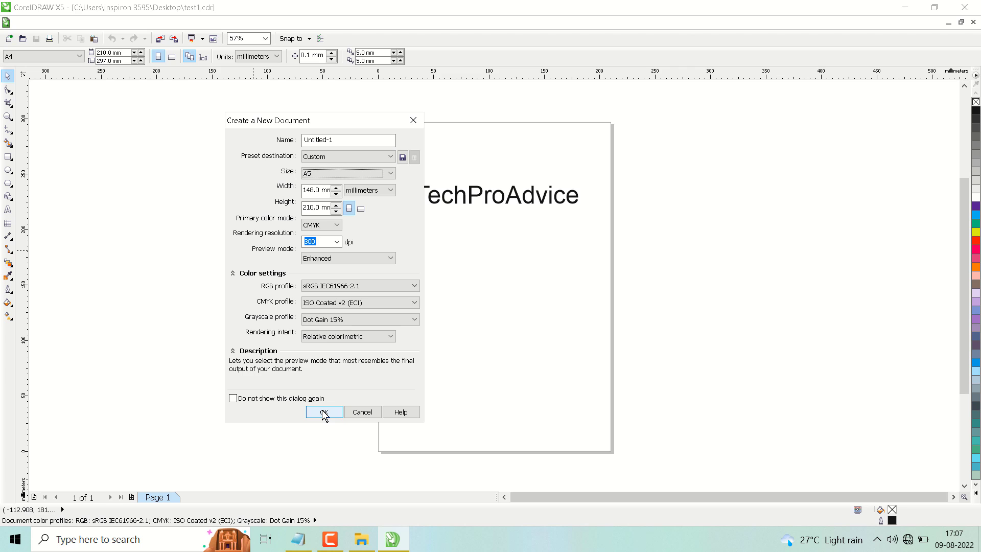
left_click(324, 412)
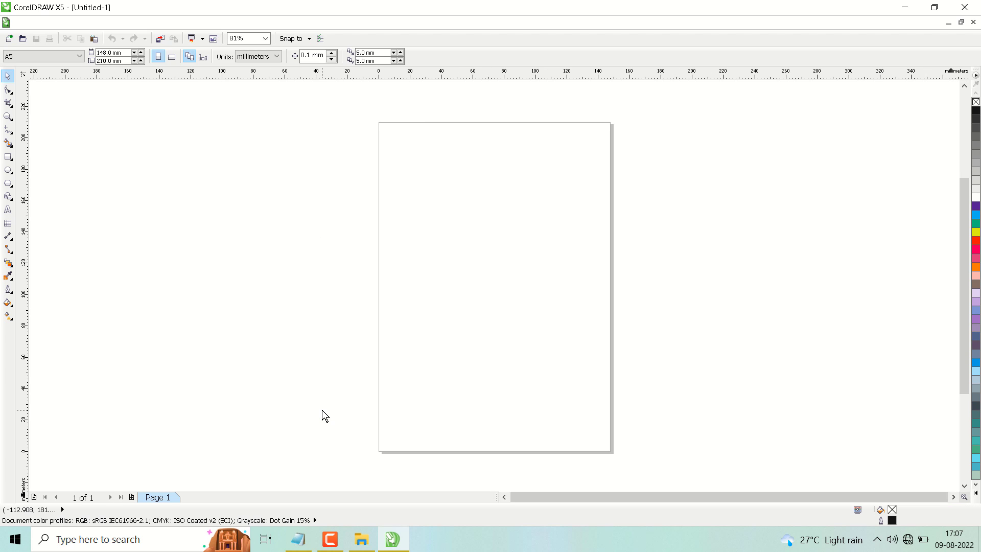
mouse_move(532, 250)
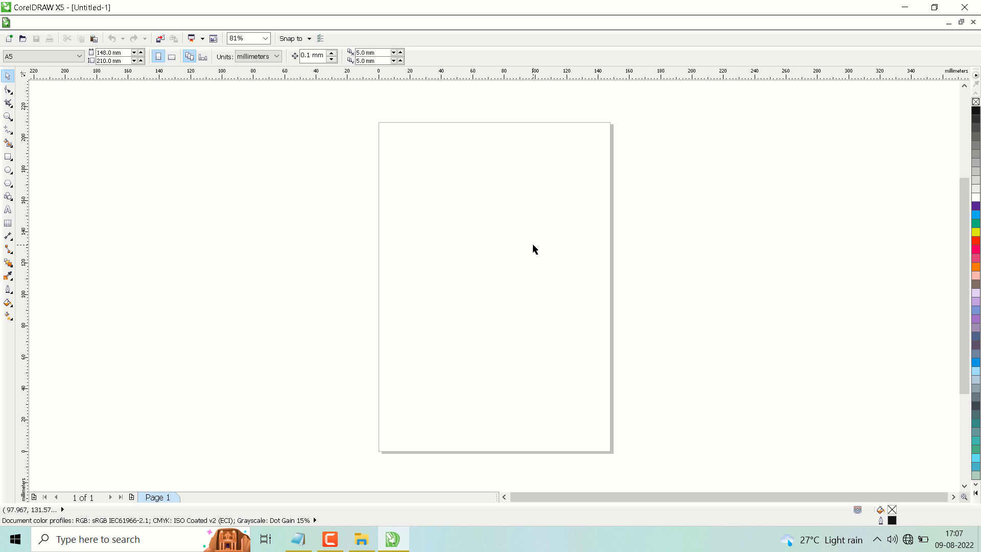
- Show the property bar's preset page size list for Untitled-1
left_click(73, 57)
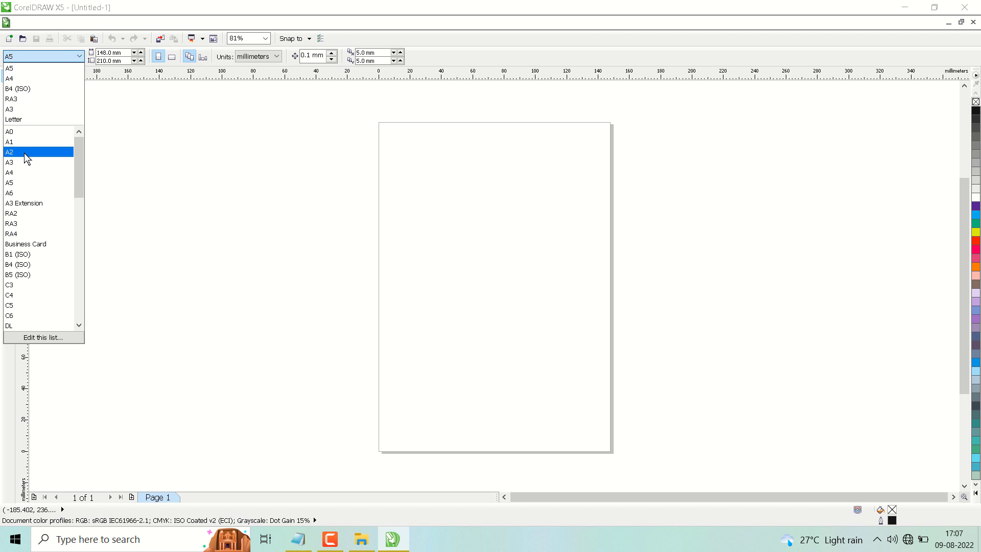
- Switch the page to A1, then A3, and finally back to A5
left_click(10, 152)
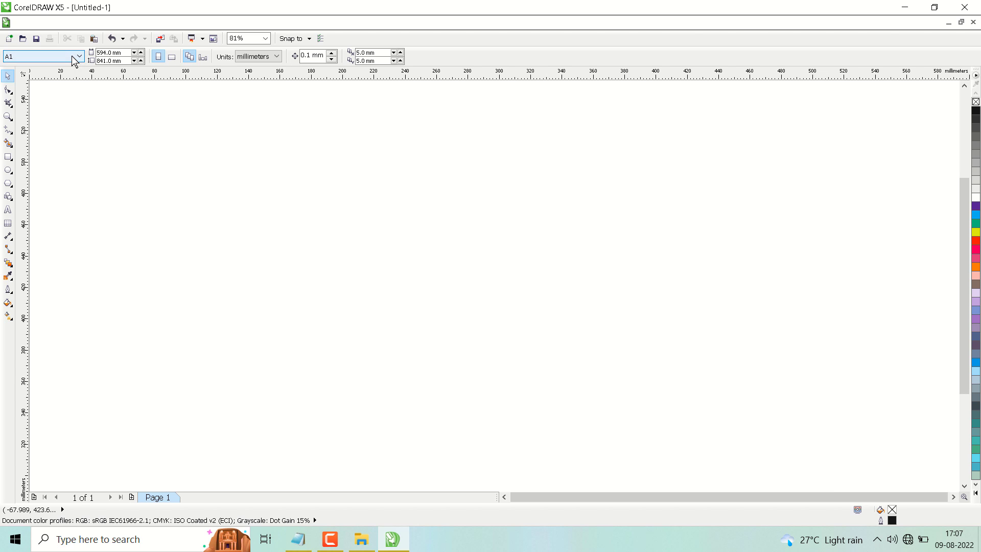
left_click(78, 56)
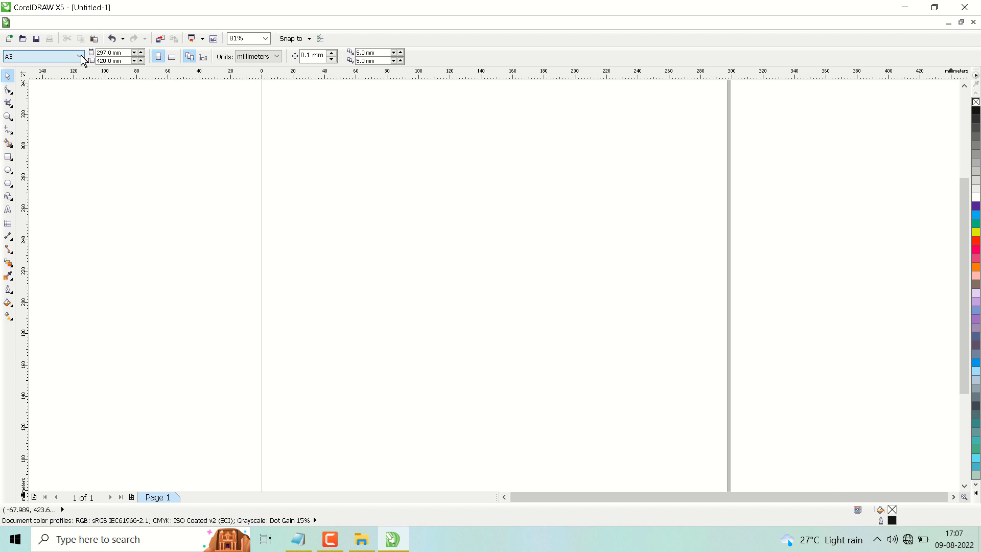
left_click(80, 56)
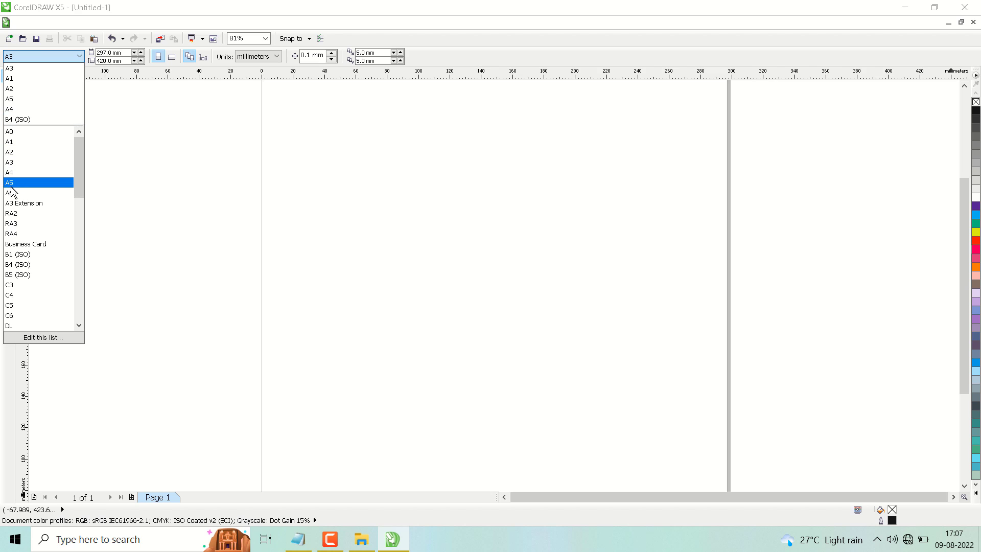
left_click(8, 182)
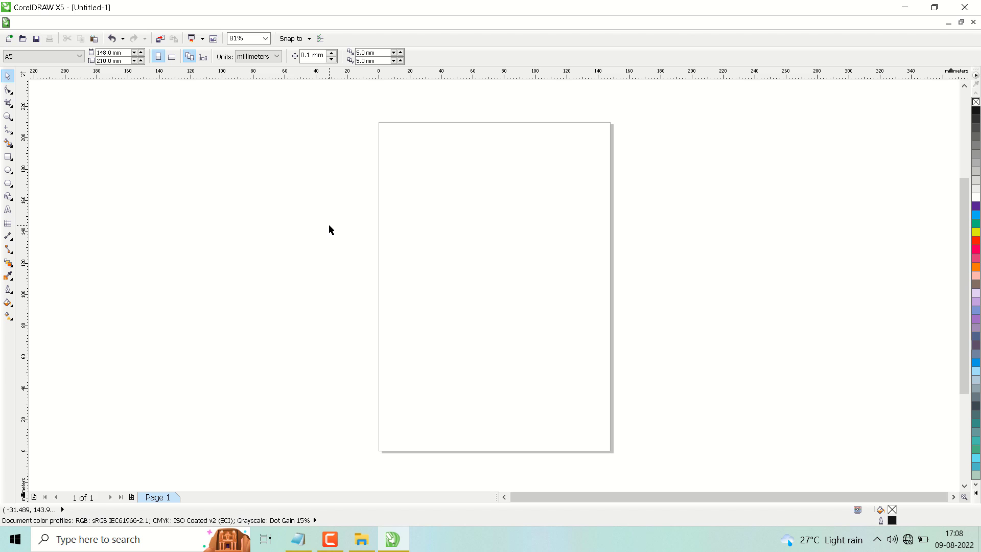
mouse_move(326, 226)
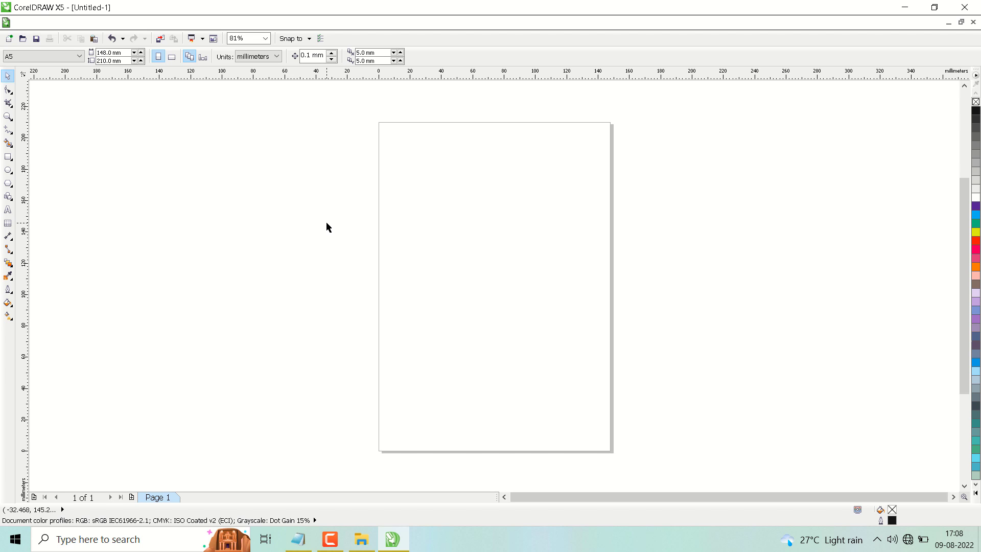